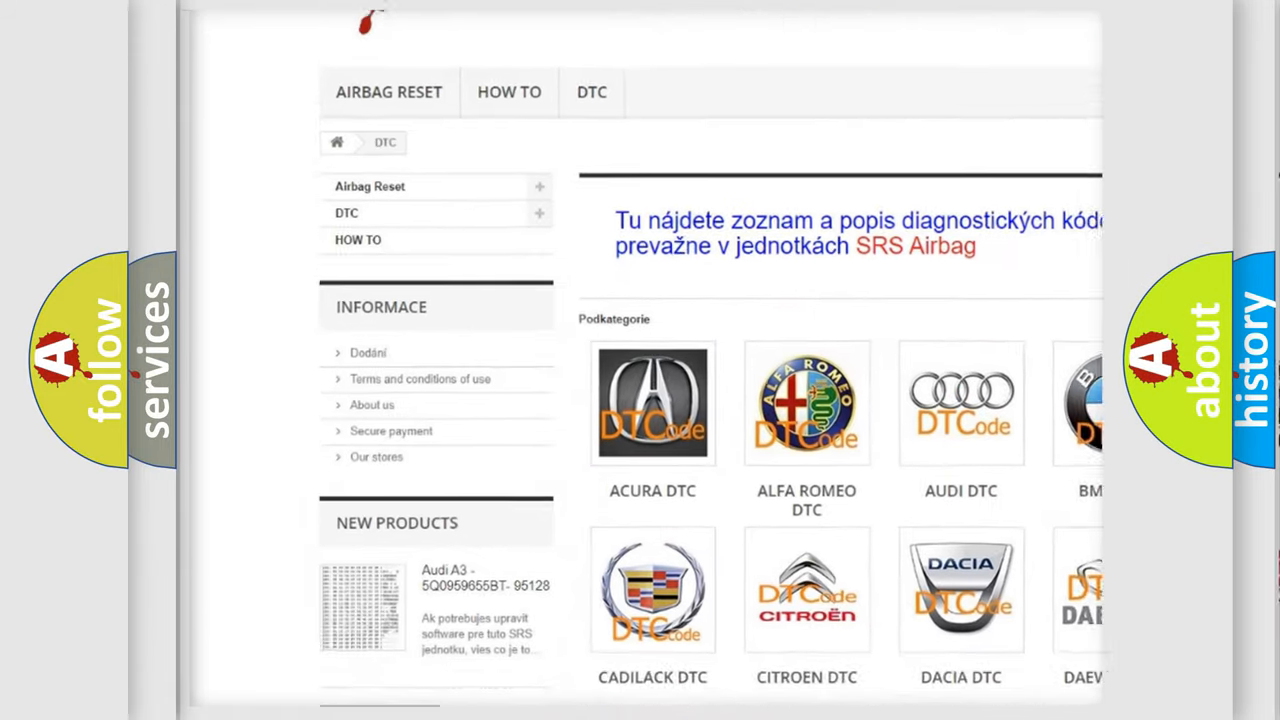
scroll(down, 3)
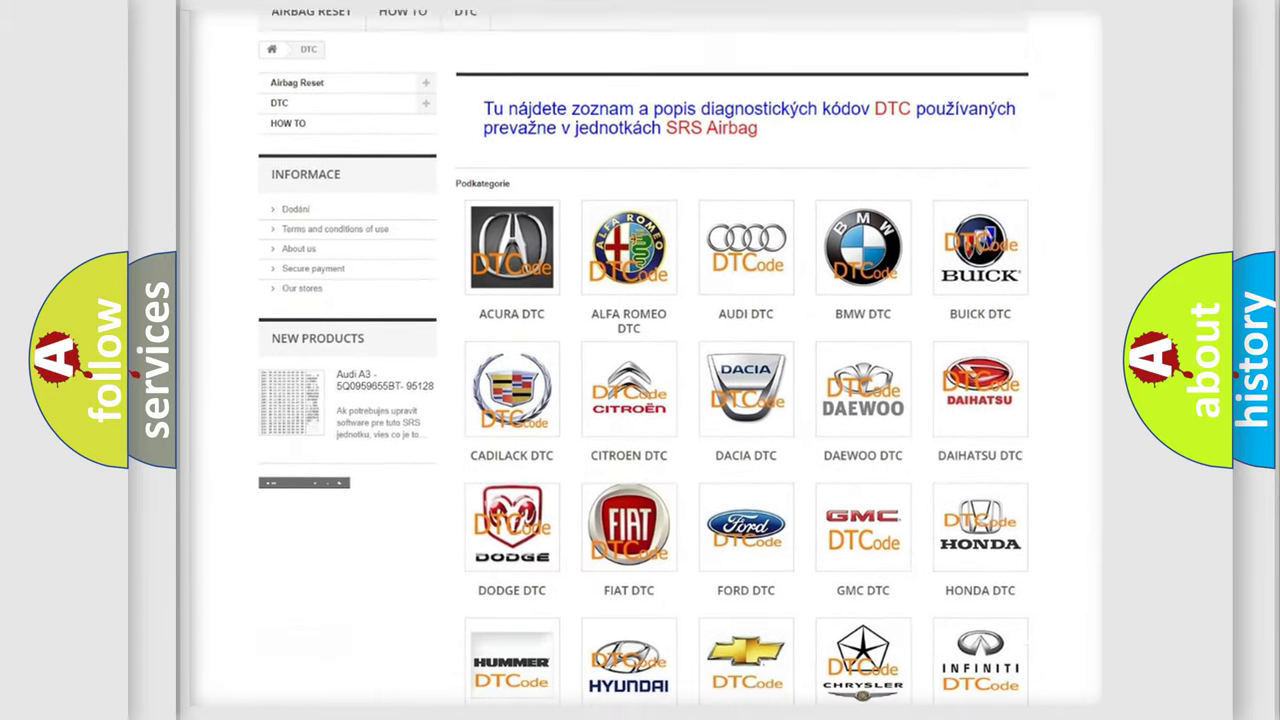
scroll(down, 3)
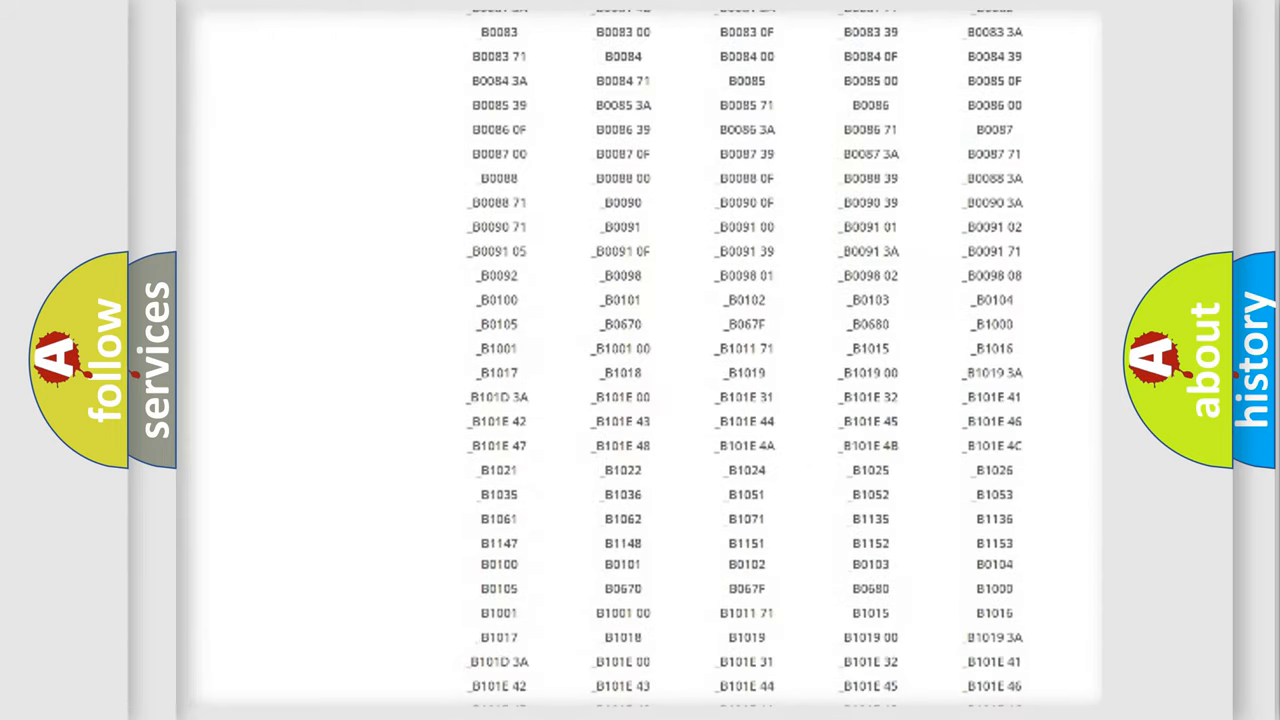
scroll(up, 3)
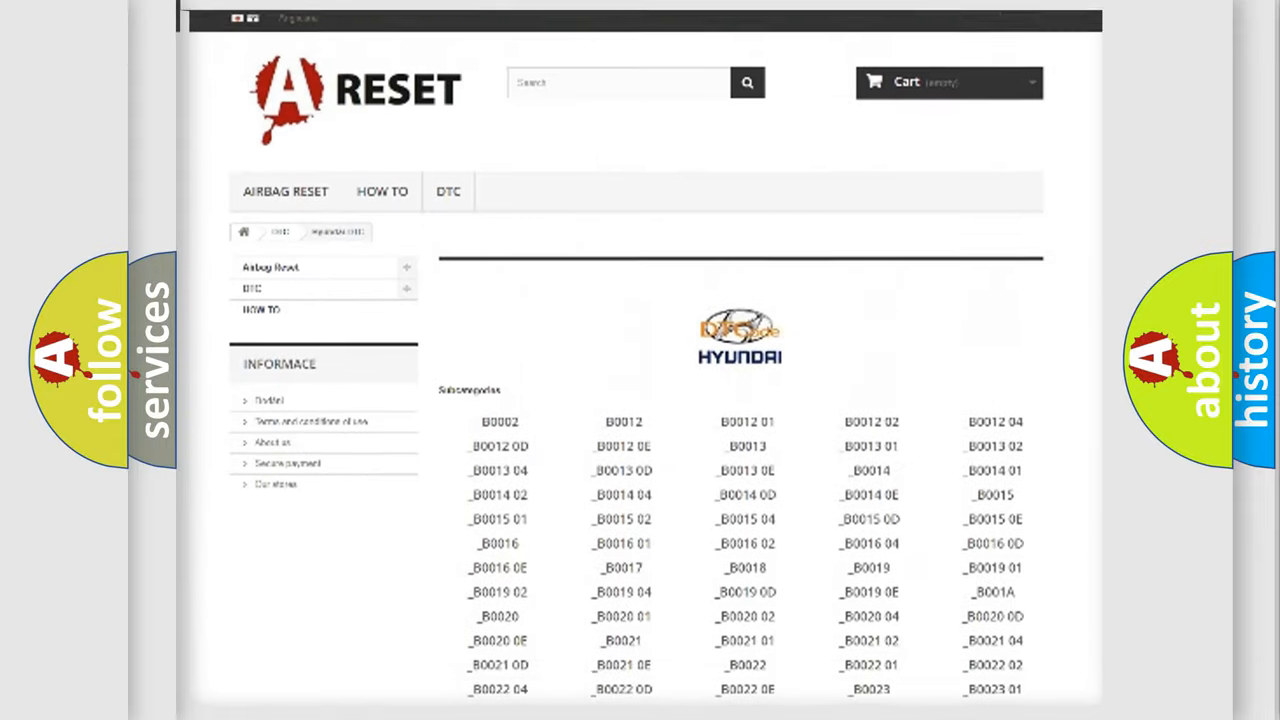